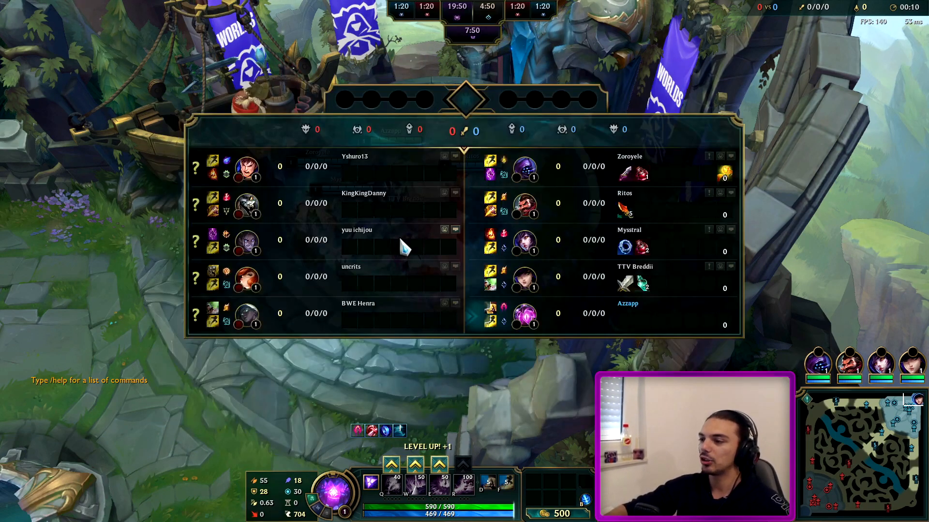
Step: Check the Tab scoreboard while reaching lane at level 2 with kills tied 1-1
{"action": "key", "text": "tab"}
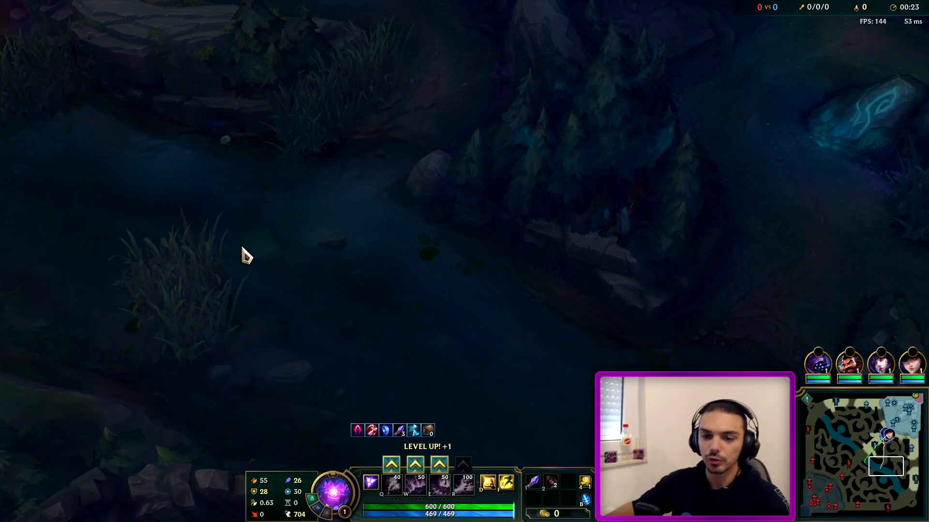
{"action": "key", "text": "Tab"}
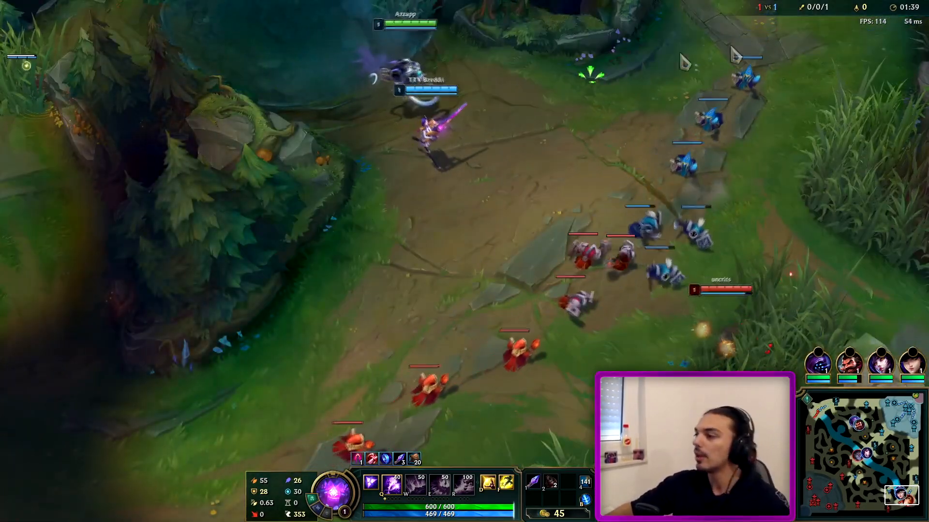
{"action": "key", "text": "tab"}
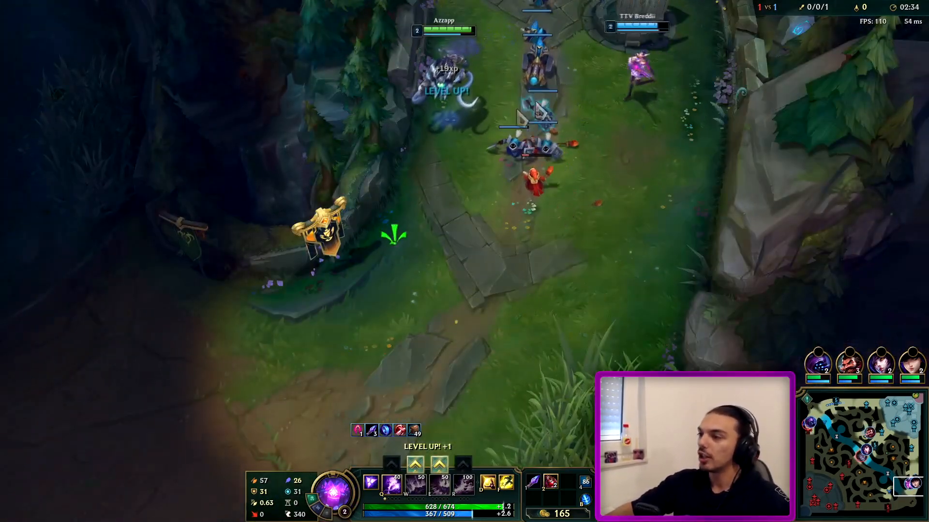
{"action": "key", "text": "tab"}
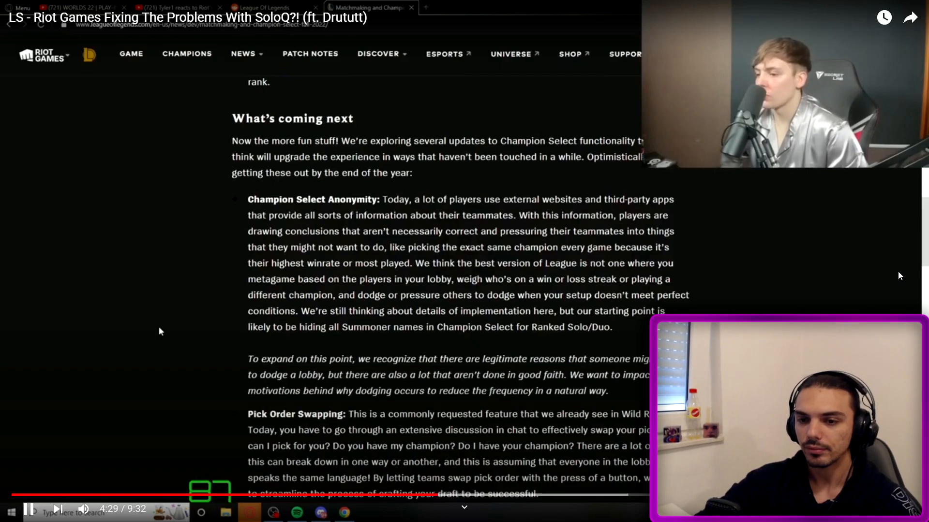
Step: Watch the SoloQ fixes video to 4:40, reaching Pick Order Swapping and Loadout Recommender
{"action": "scroll", "scroll_direction": "down", "scroll_amount": 3}
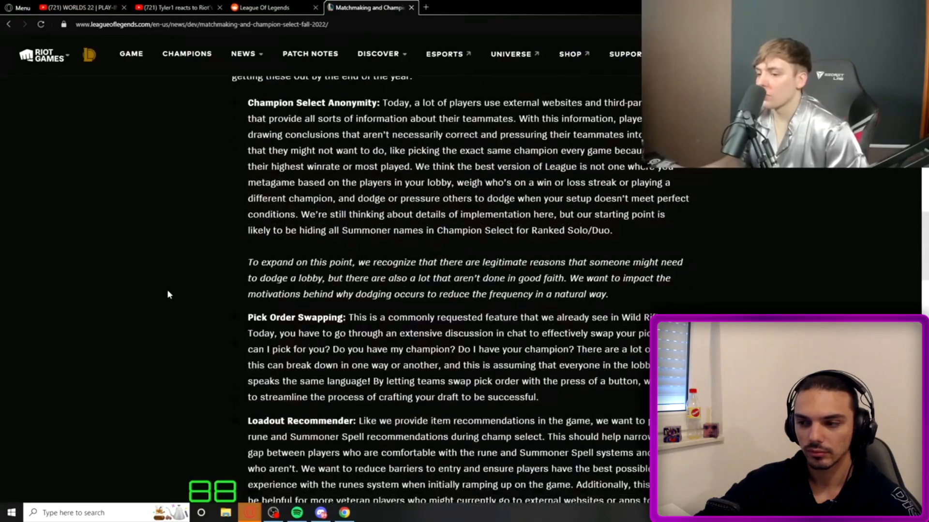
{"action": "scroll", "scroll_direction": "down", "scroll_amount": 3}
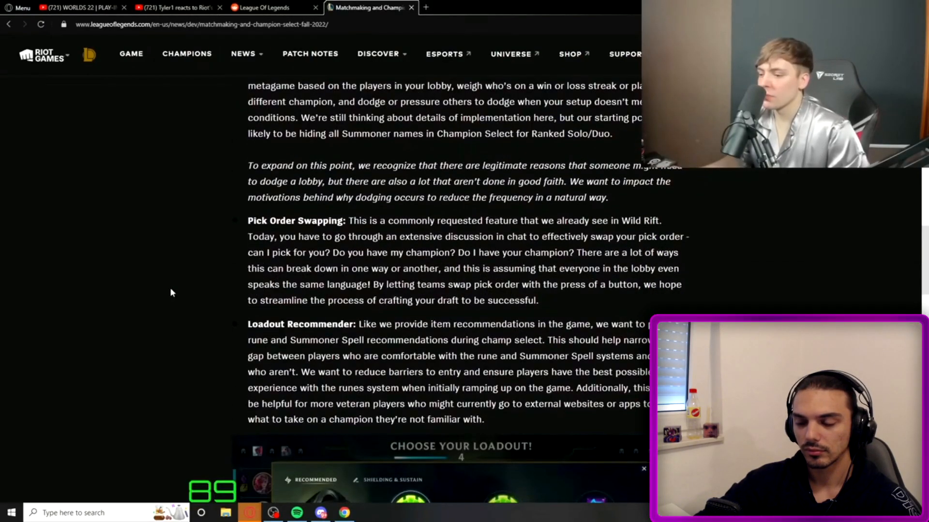
{"action": "scroll", "scroll_direction": "up", "scroll_amount": 3}
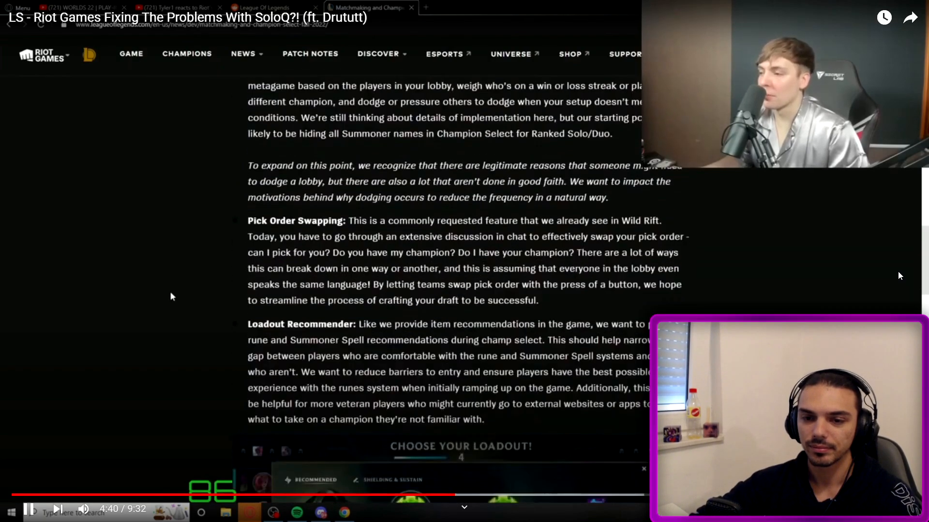
Step: Resume the reaction video and watch to 6:59 on the Loadout Recommender section
{"action": "scroll", "scroll_direction": "up", "scroll_amount": 3}
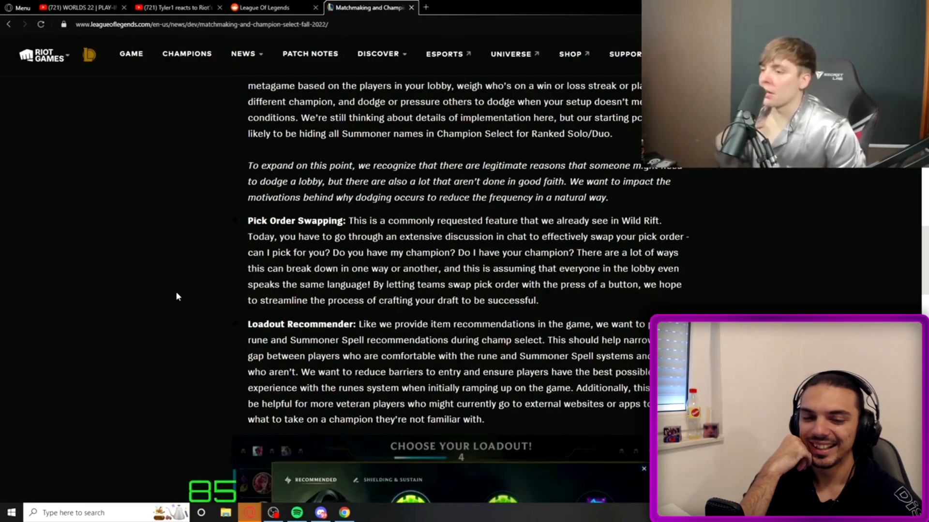
{"action": "mouse_move", "coordinate": [842, 239]}
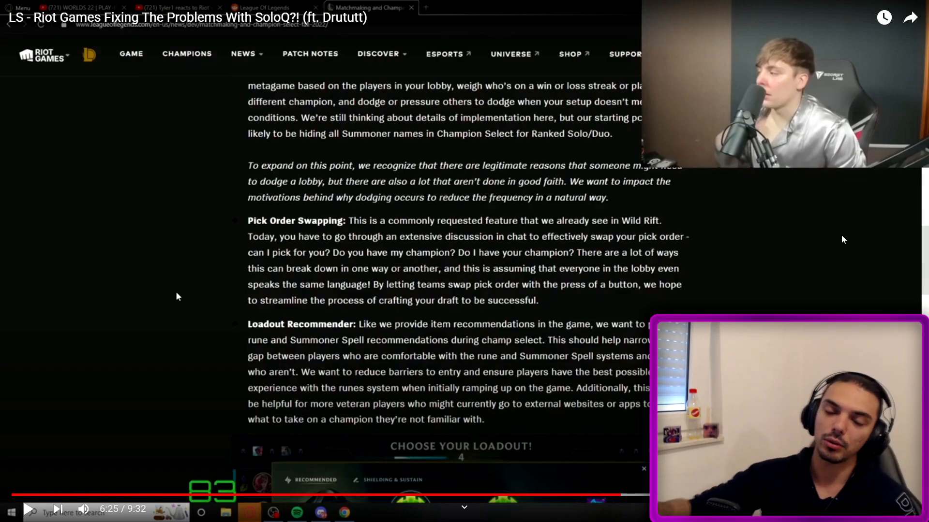
{"action": "left_click", "coordinate": [464, 261]}
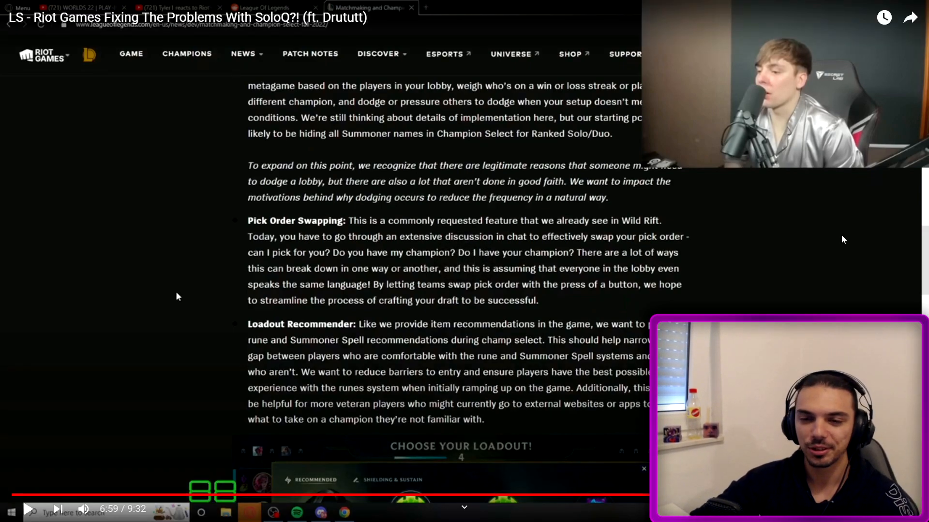
Step: Resume the video, pause at 7:25, then resume playback on the Loadout Recommender passage
{"action": "left_click", "coordinate": [28, 508]}
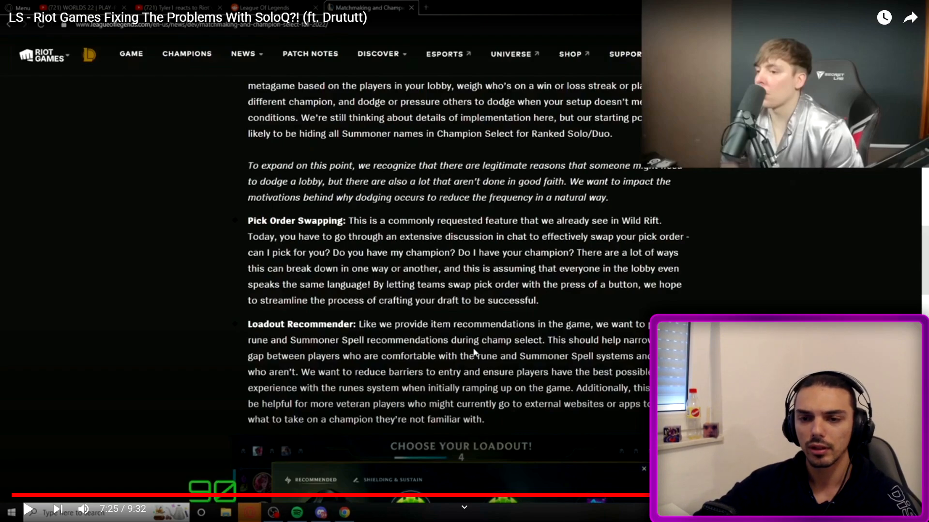
{"action": "left_click", "coordinate": [27, 509]}
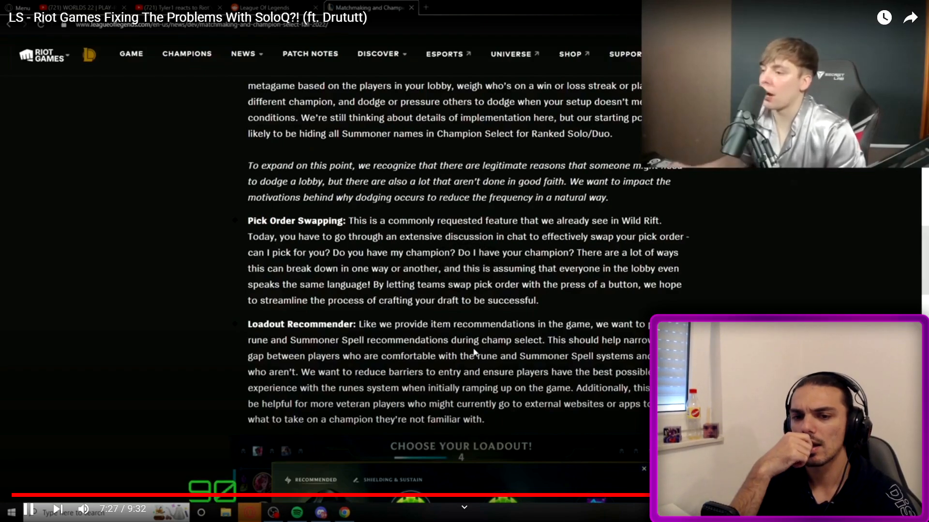
Step: Watch on to the Choose Your Loadout screenshot, pausing at 8:26
{"action": "scroll", "scroll_direction": "down", "scroll_amount": 3}
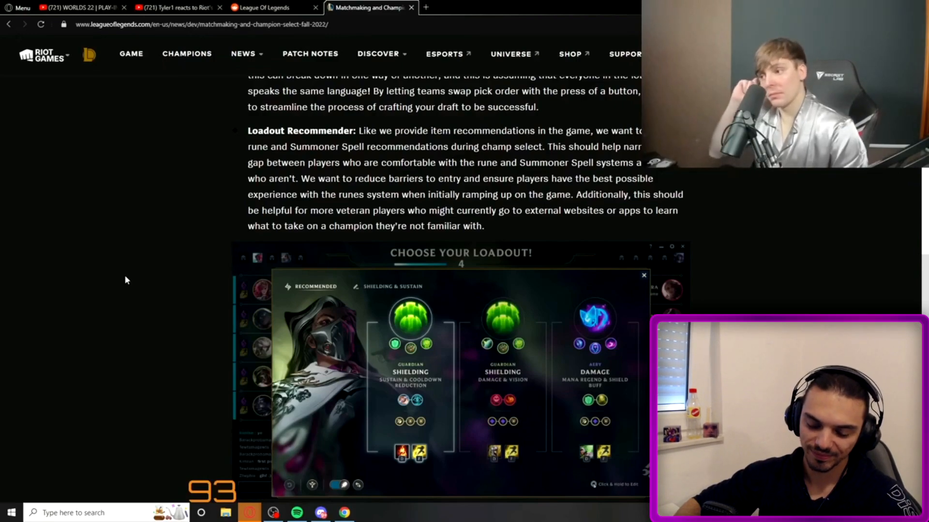
{"action": "scroll", "scroll_direction": "down", "scroll_amount": 3}
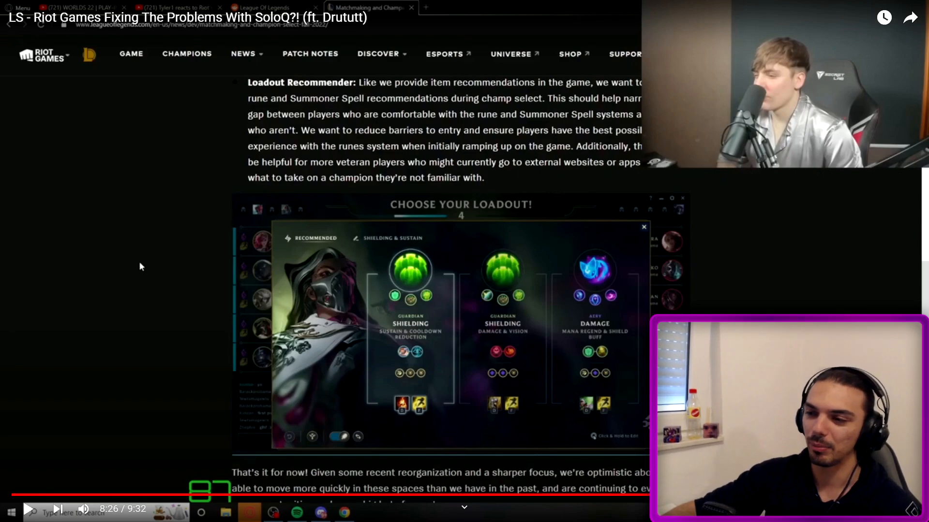
{"action": "mouse_move", "coordinate": [410, 248]}
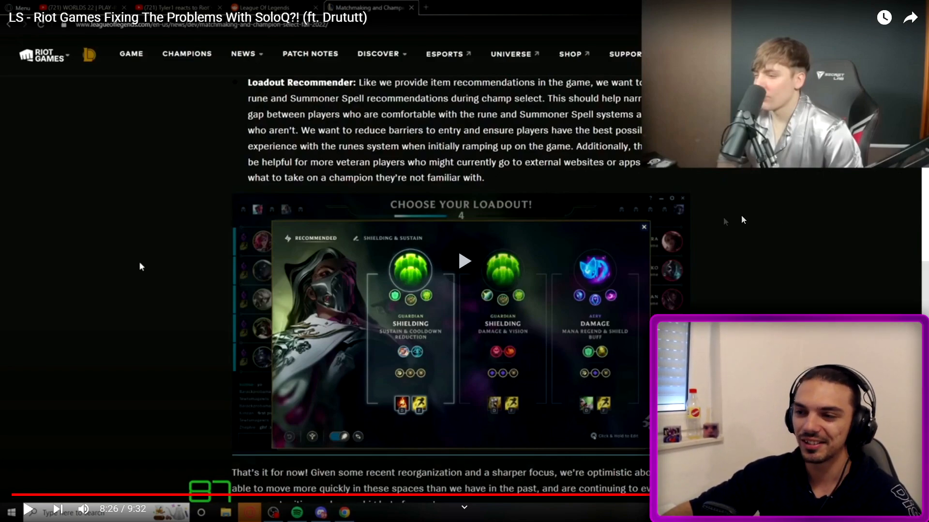
Step: Resume the reaction video from 8:26
{"action": "left_click", "coordinate": [28, 509]}
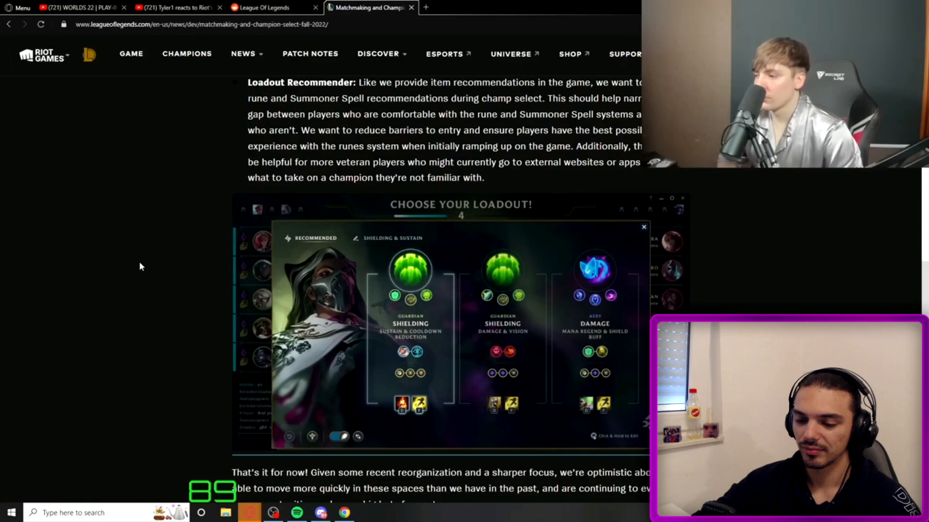
Step: Watch past 8:45 through the loadout screenshot and closing remarks
{"action": "scroll", "scroll_direction": "down", "scroll_amount": 3}
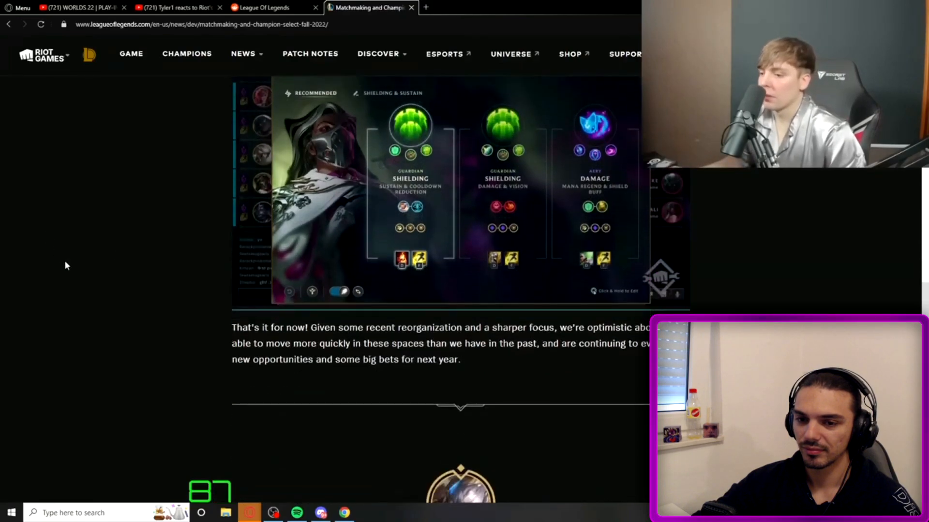
{"action": "mouse_move", "coordinate": [462, 375]}
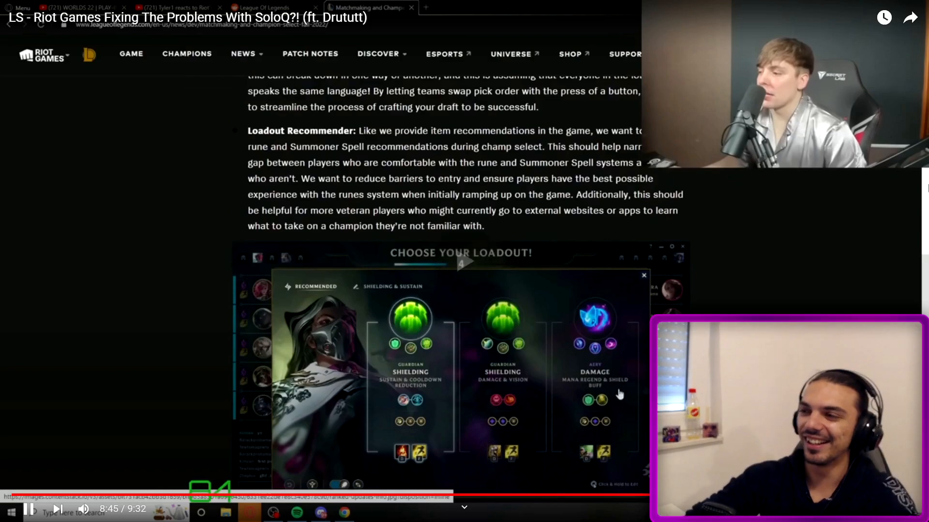
{"action": "scroll", "scroll_direction": "up", "scroll_amount": 3}
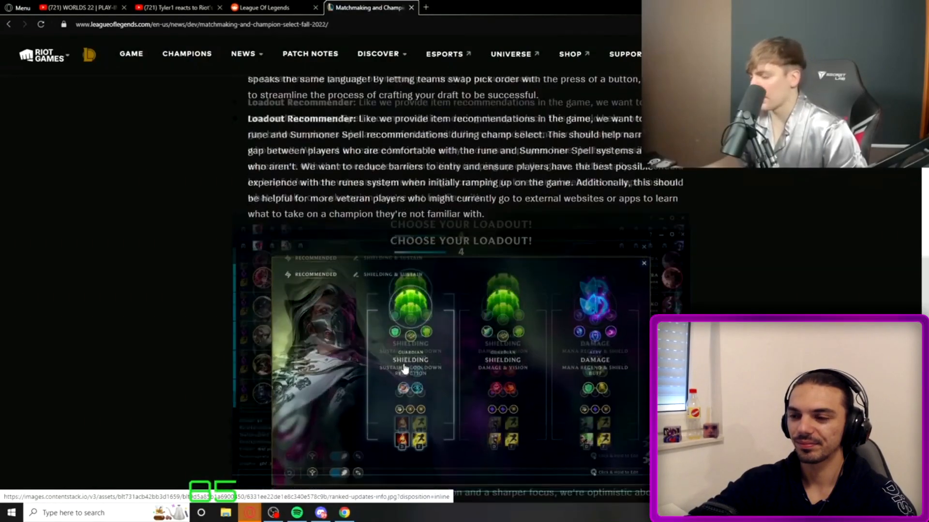
{"action": "scroll", "scroll_direction": "down", "scroll_amount": 3}
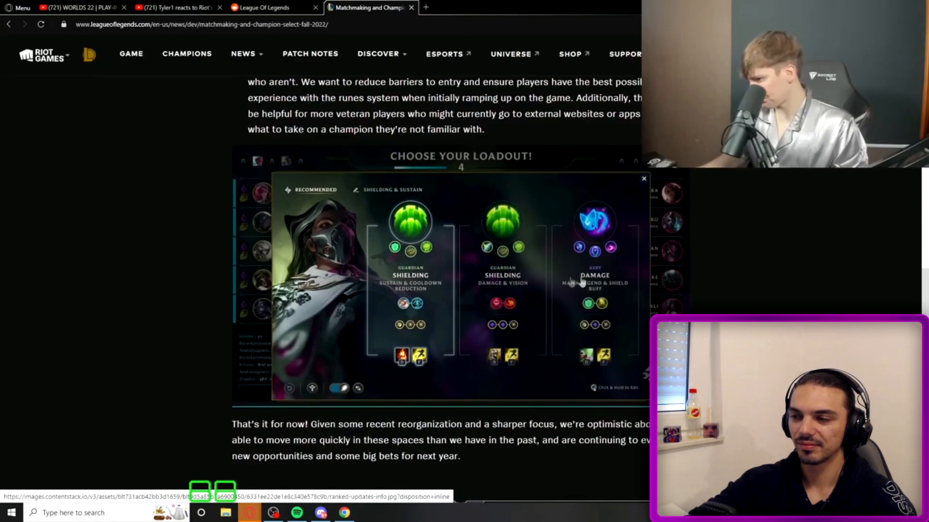
{"action": "mouse_move", "coordinate": [109, 290]}
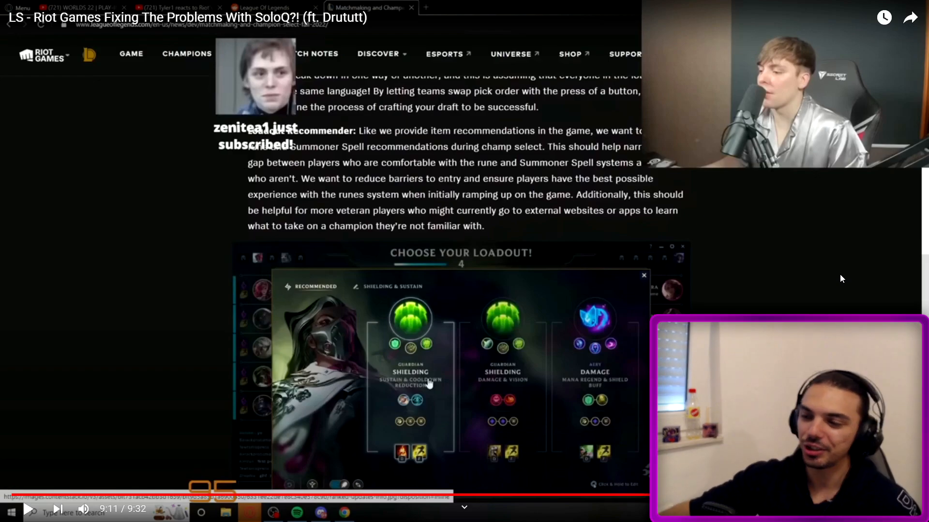
{"action": "mouse_move", "coordinate": [663, 245]}
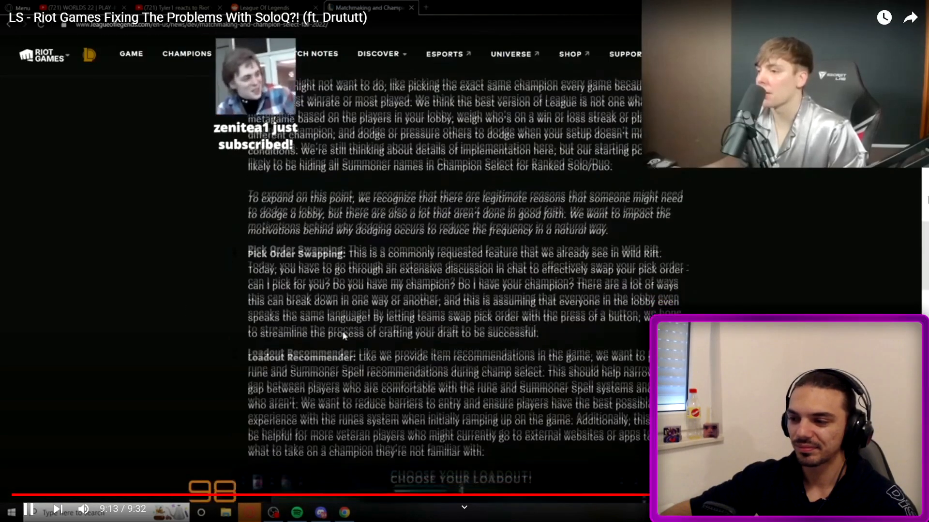
Step: Watch past 9:13 through What's coming next and Champion Select Anonymity
{"action": "scroll", "scroll_direction": "up", "scroll_amount": 3}
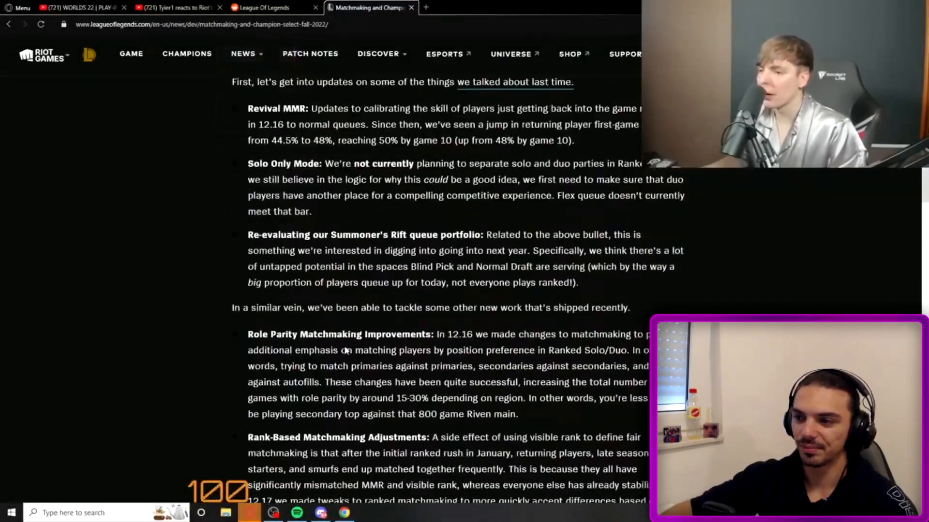
{"action": "scroll", "scroll_direction": "down", "scroll_amount": 3}
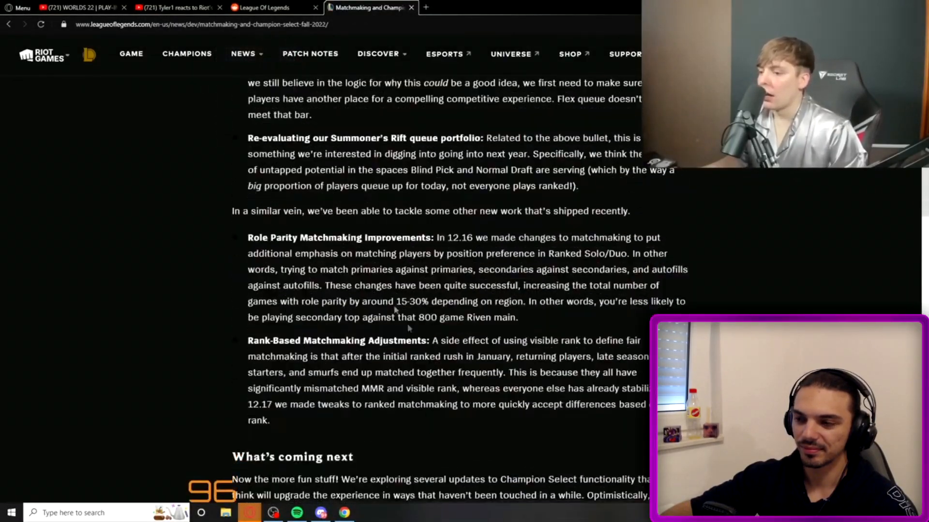
{"action": "scroll", "scroll_direction": "down", "scroll_amount": 3}
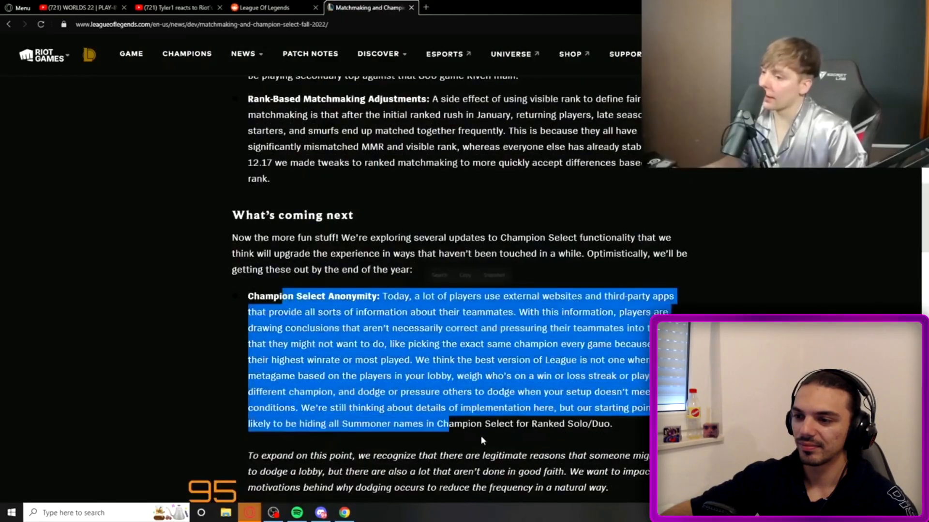
{"action": "scroll", "scroll_direction": "down", "scroll_amount": 3}
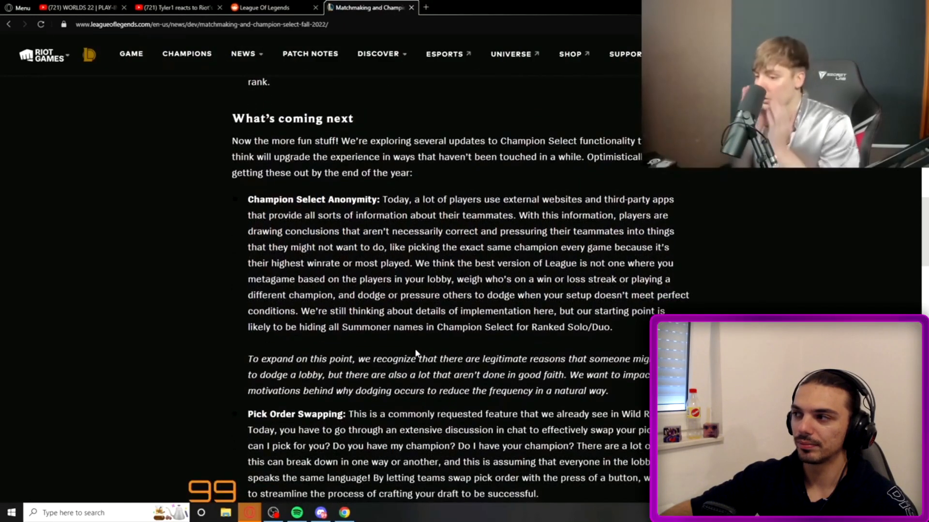